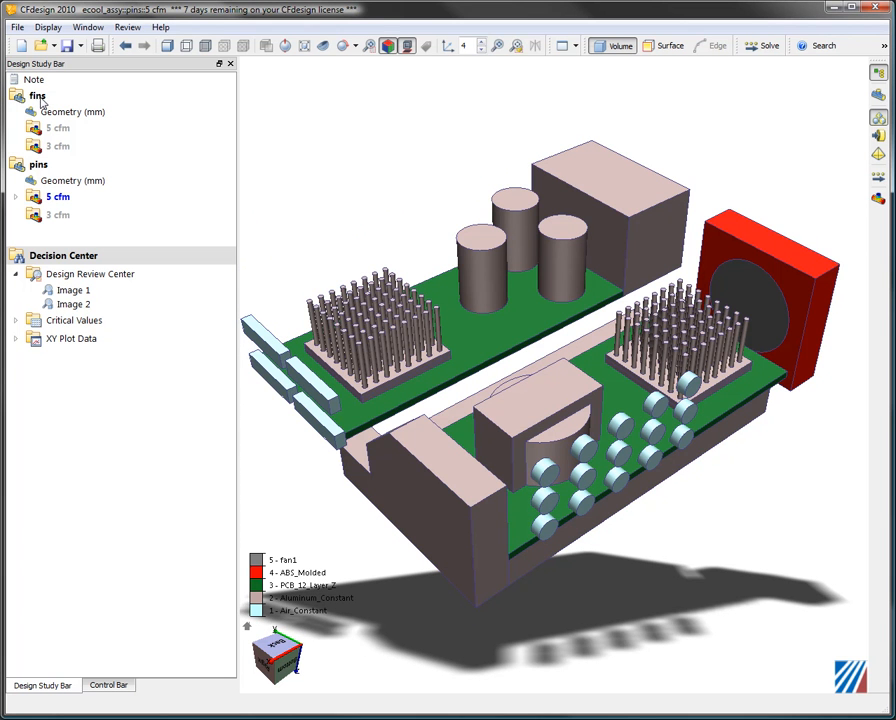
pyautogui.moveTo(354, 224)
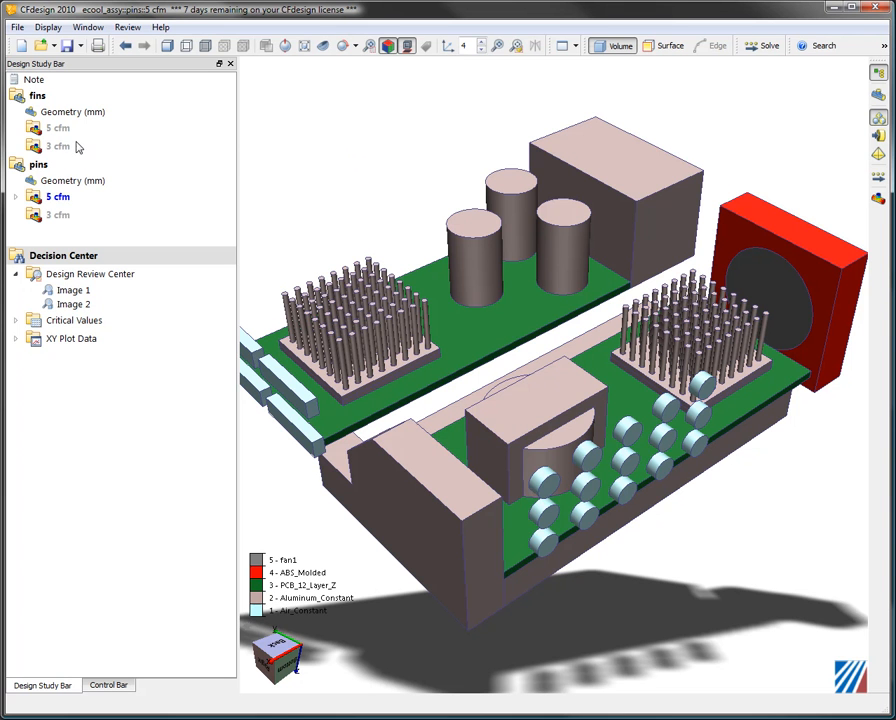
pyautogui.moveTo(58, 128)
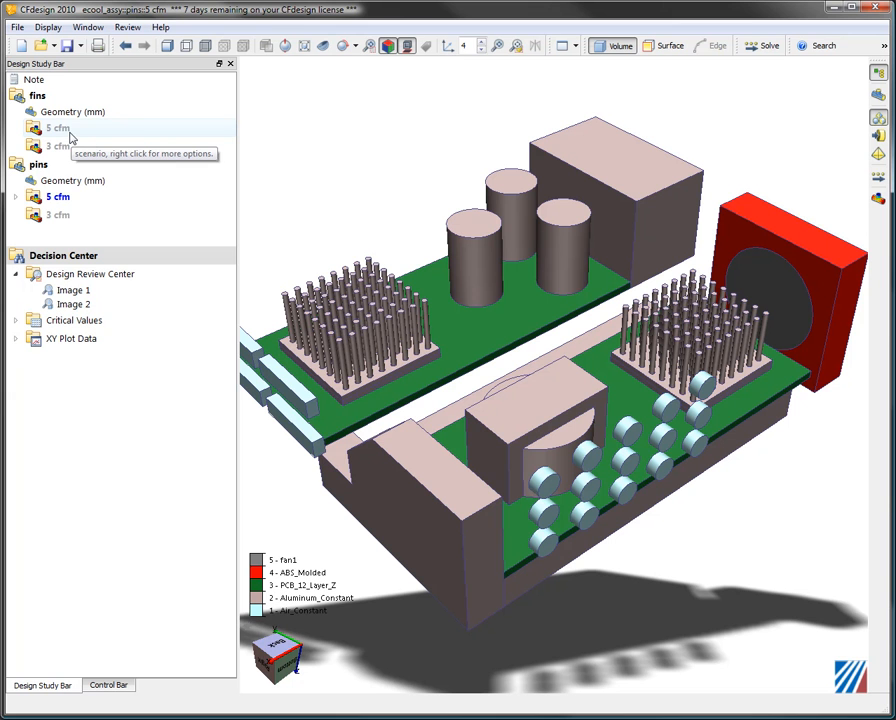
pyautogui.moveTo(64, 146)
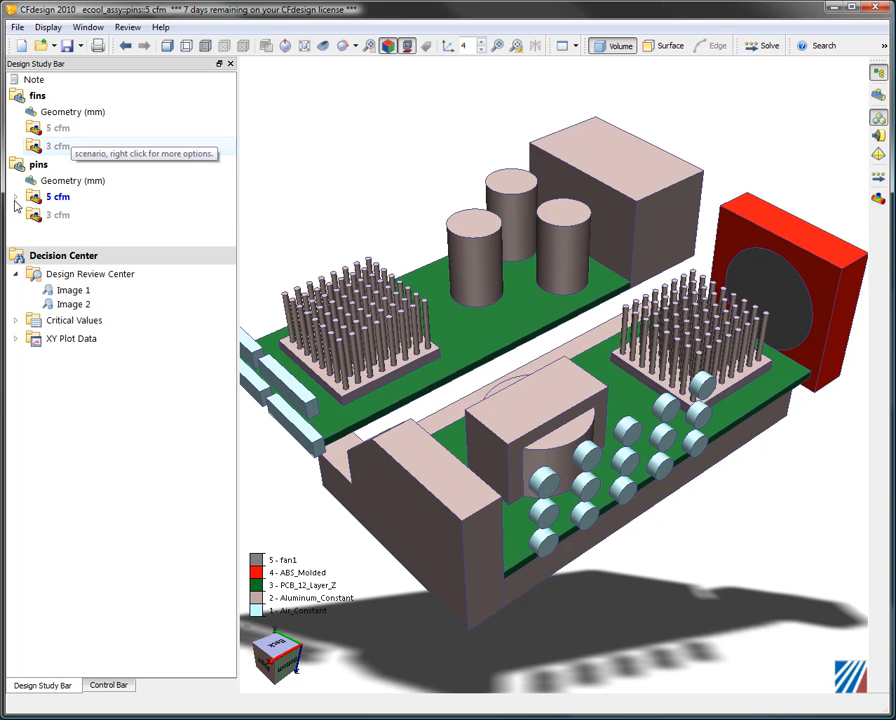
pyautogui.moveTo(44, 238)
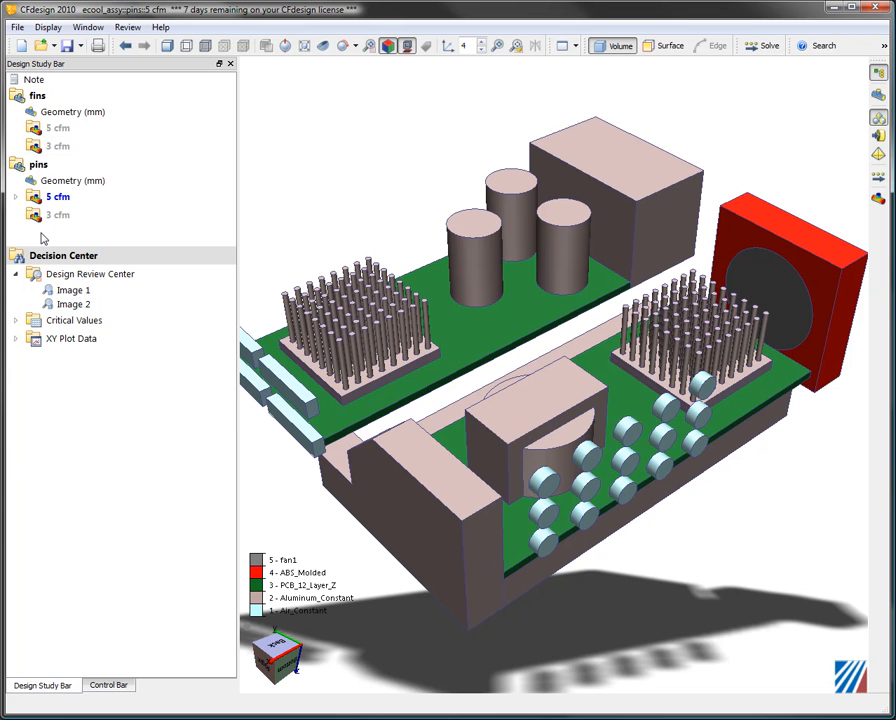
# Expand the pins 5 cfm scenario to list its material, boundary condition, mesh and results branches.
pyautogui.click(16, 196)
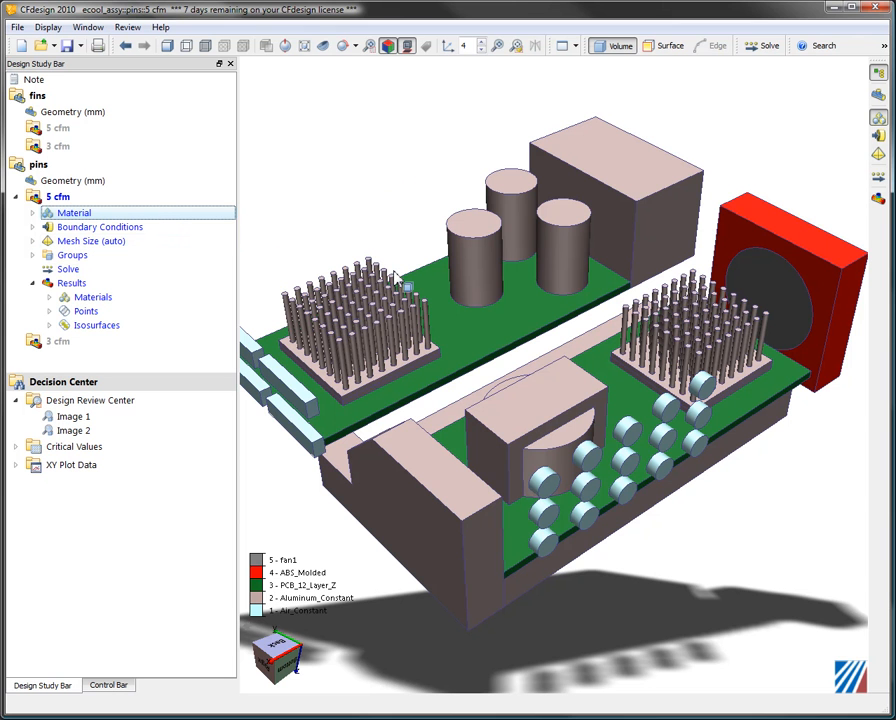
pyautogui.moveTo(372, 184)
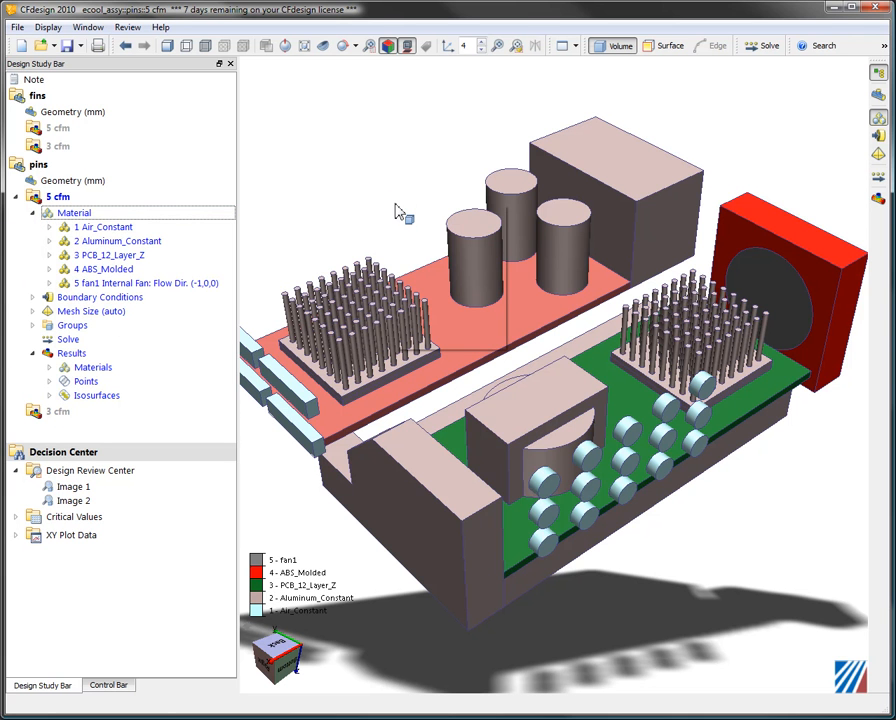
# Review the PCB board's PCB_12_Layer_2 solid material properties and close the dialog.
pyautogui.rightClick(398, 210)
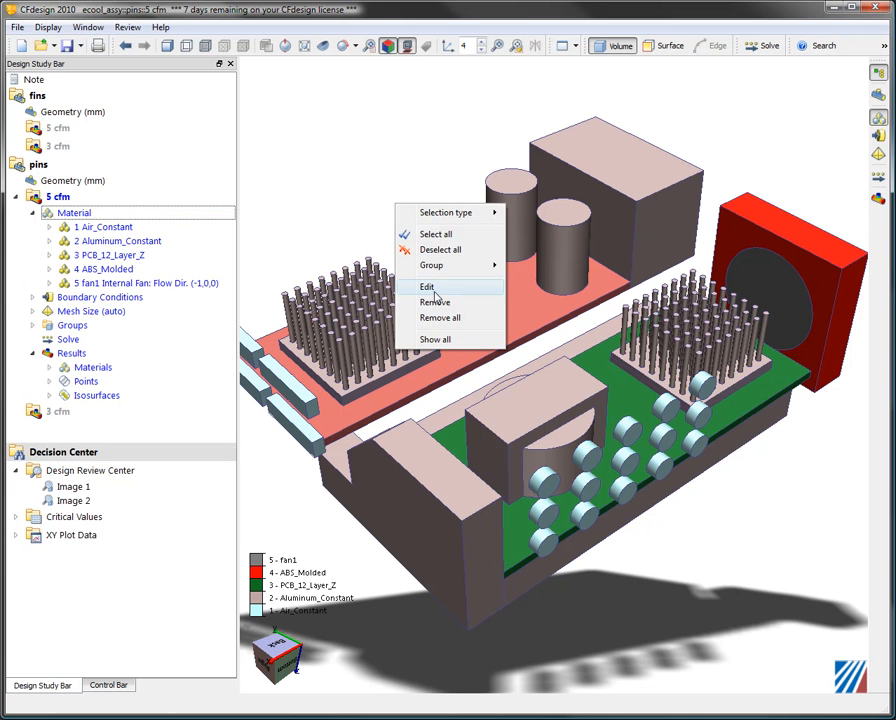
pyautogui.click(428, 288)
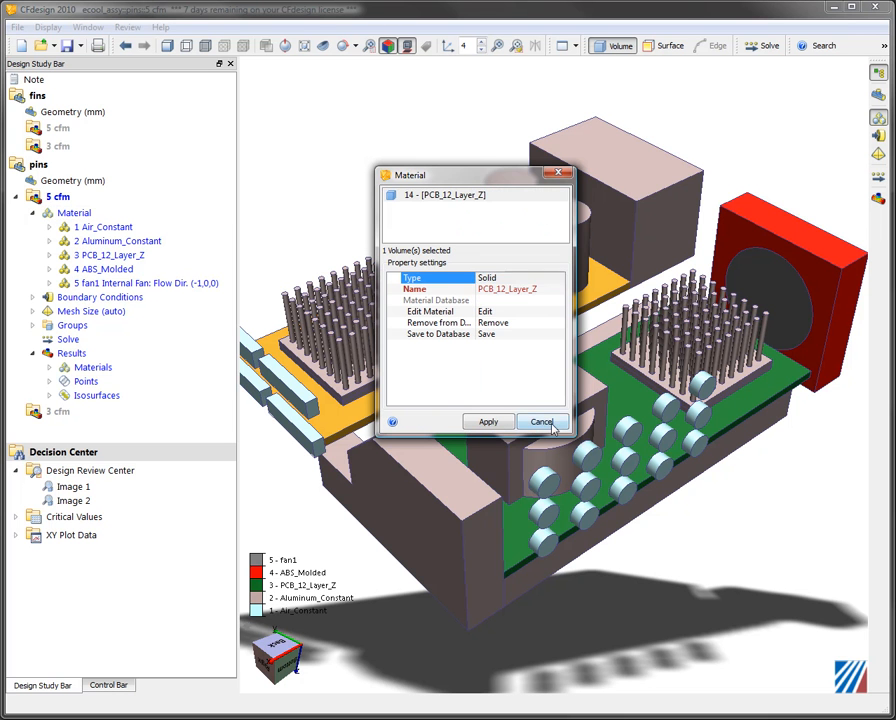
pyautogui.click(540, 420)
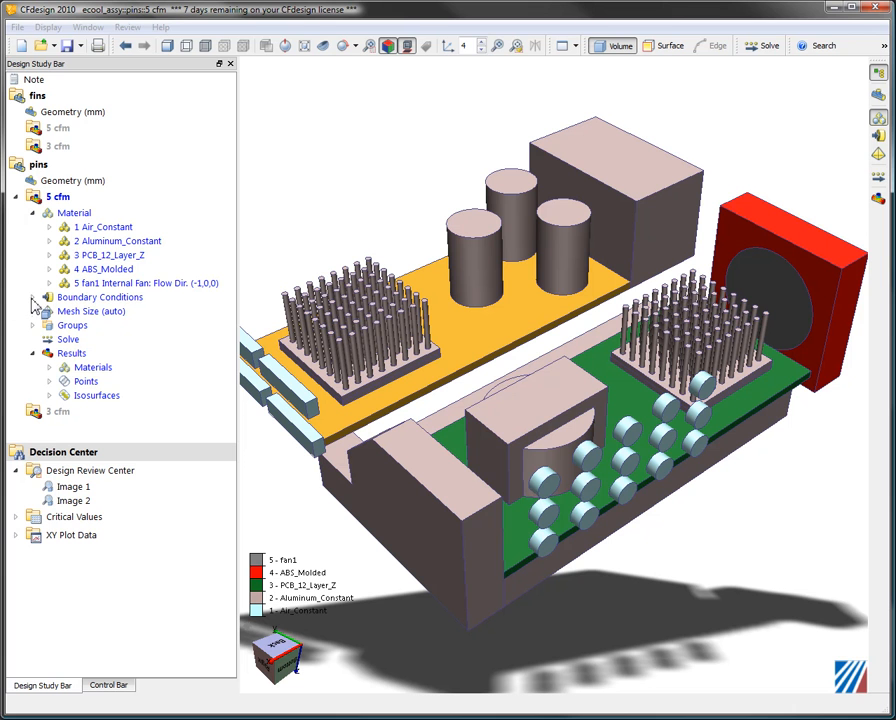
# List the five boundary conditions and review the 20 W total heat generation load's settings.
pyautogui.click(74, 212)
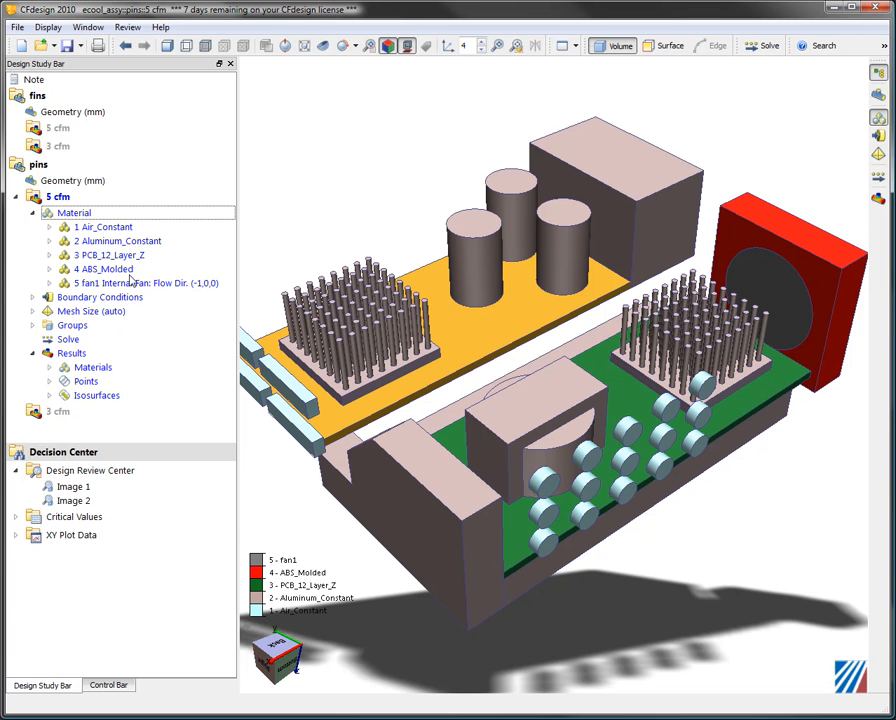
pyautogui.click(32, 296)
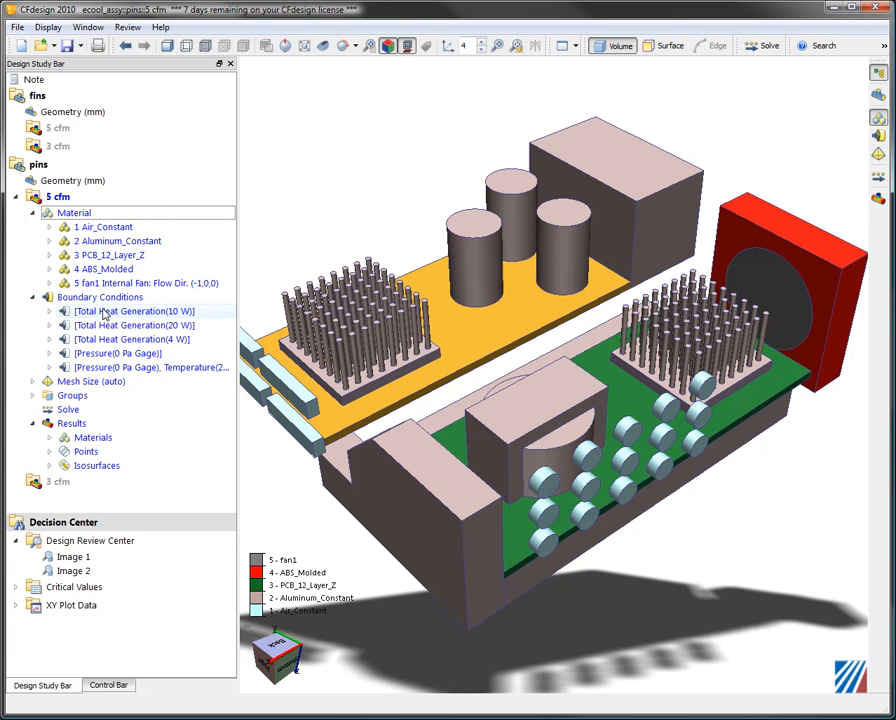
pyautogui.click(136, 324)
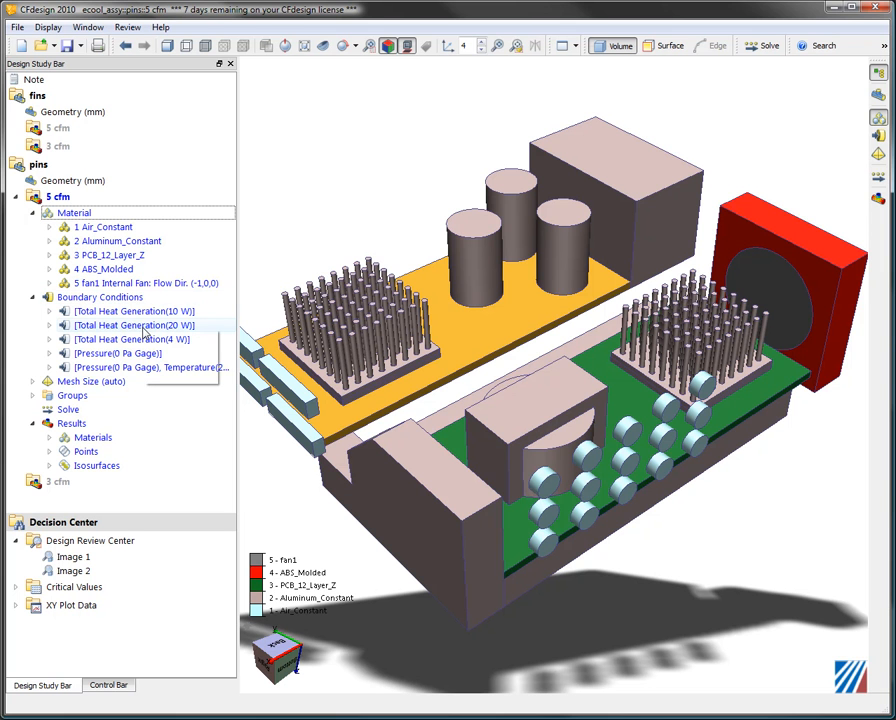
pyautogui.rightClick(136, 324)
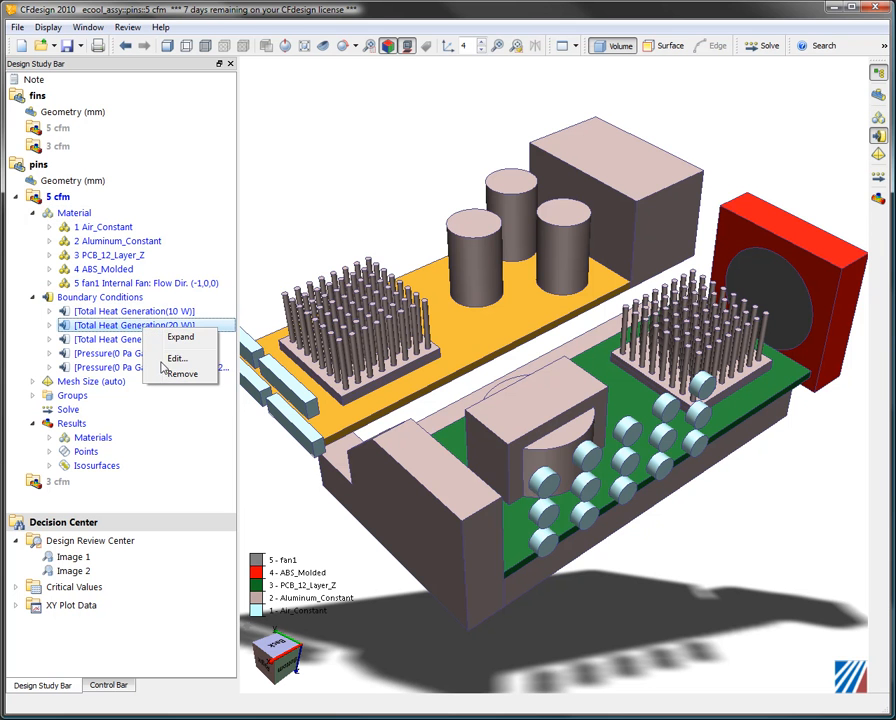
pyautogui.click(176, 358)
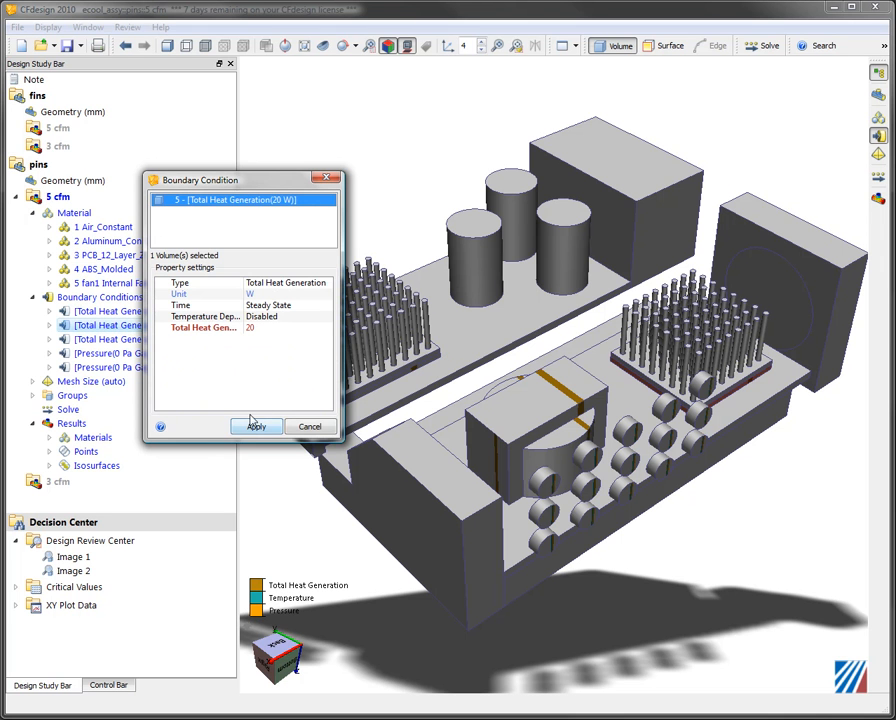
pyautogui.click(256, 426)
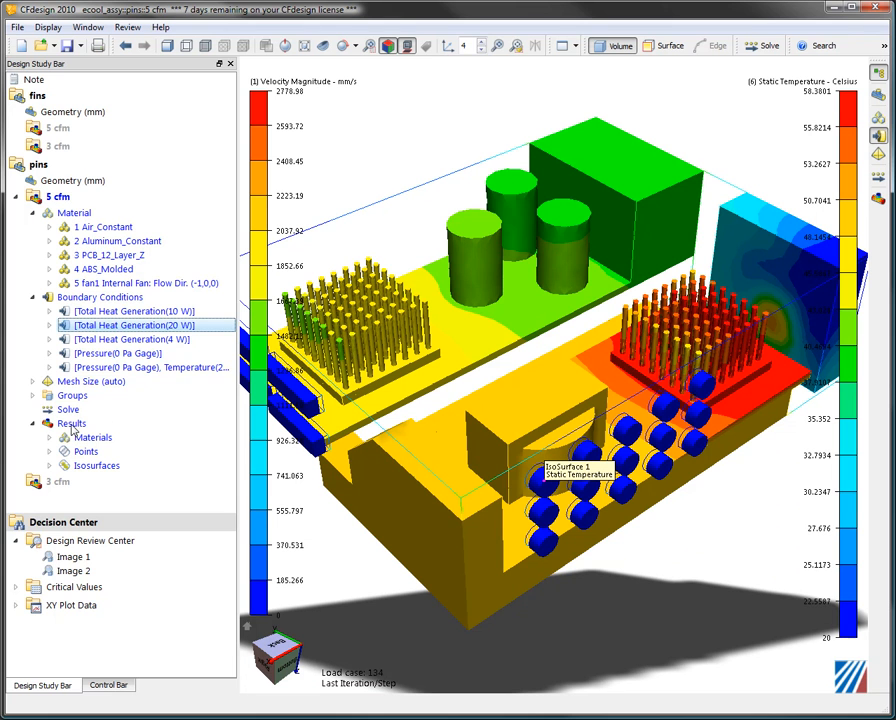
# Show the cutting-plane result controls for the velocity and static temperature display.
pyautogui.click(108, 684)
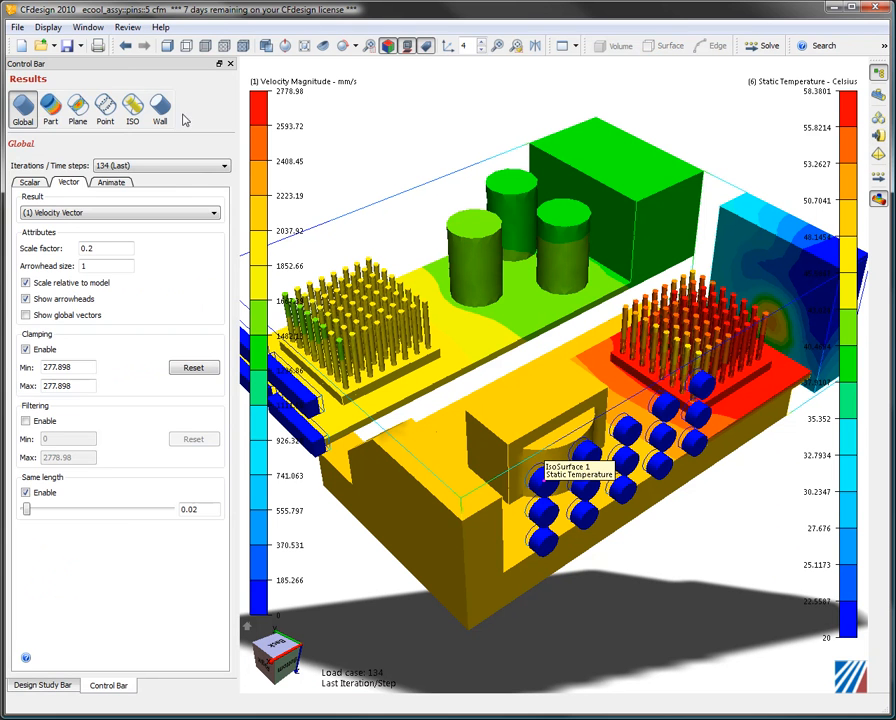
pyautogui.click(76, 110)
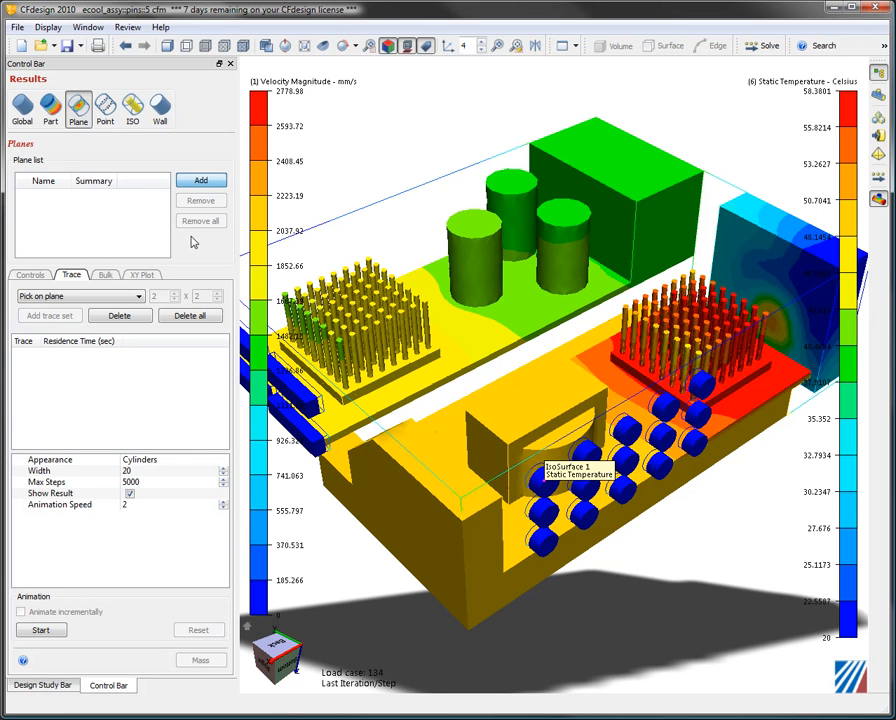
pyautogui.click(200, 180)
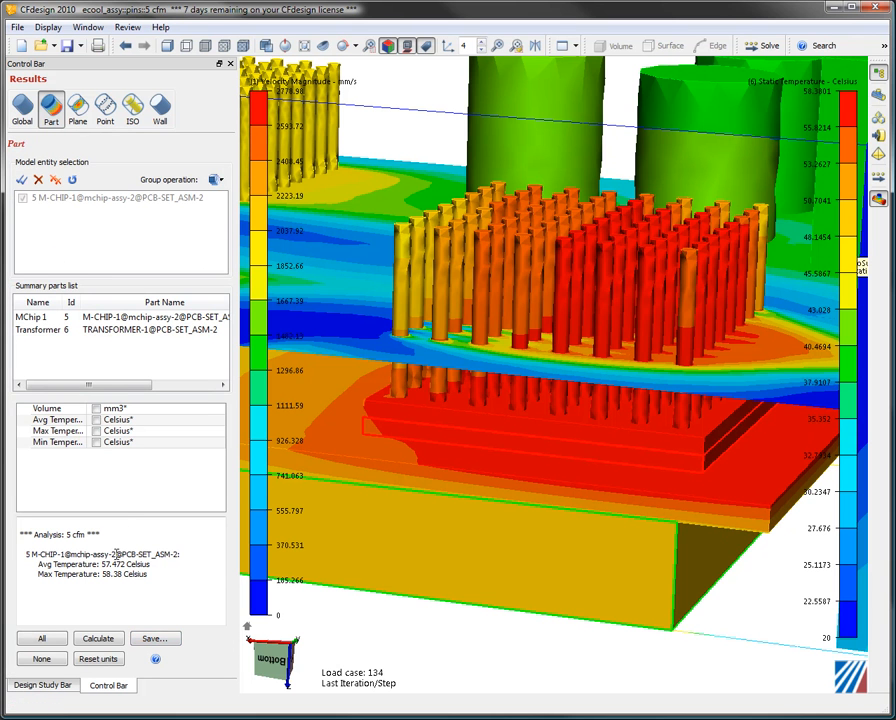
# Check the chip part summary (about 57.5 °C average, 59.4 °C max) and return to the scenario tree.
pyautogui.click(56, 432)
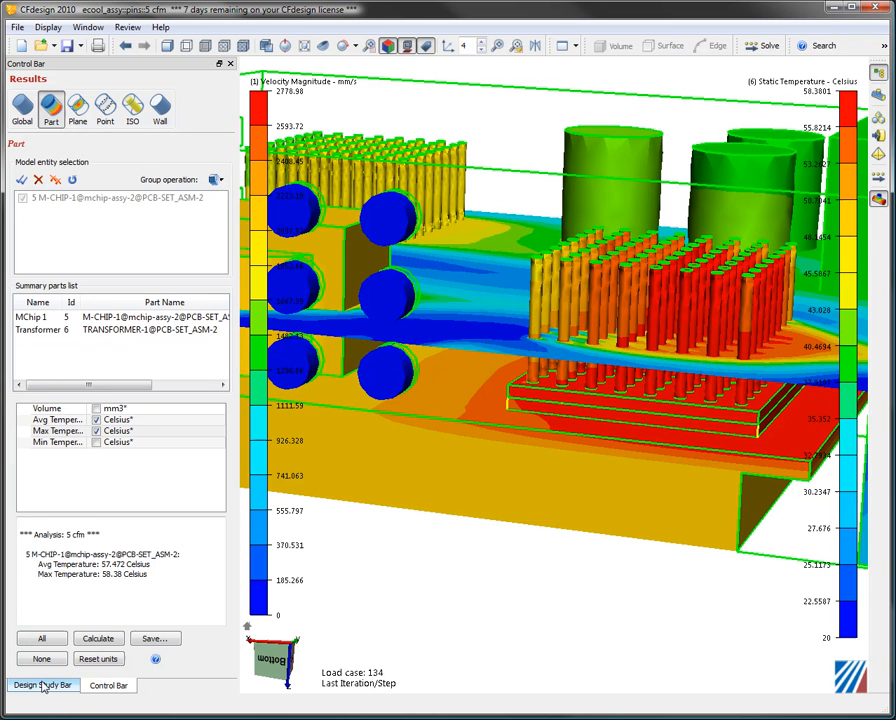
pyautogui.click(42, 684)
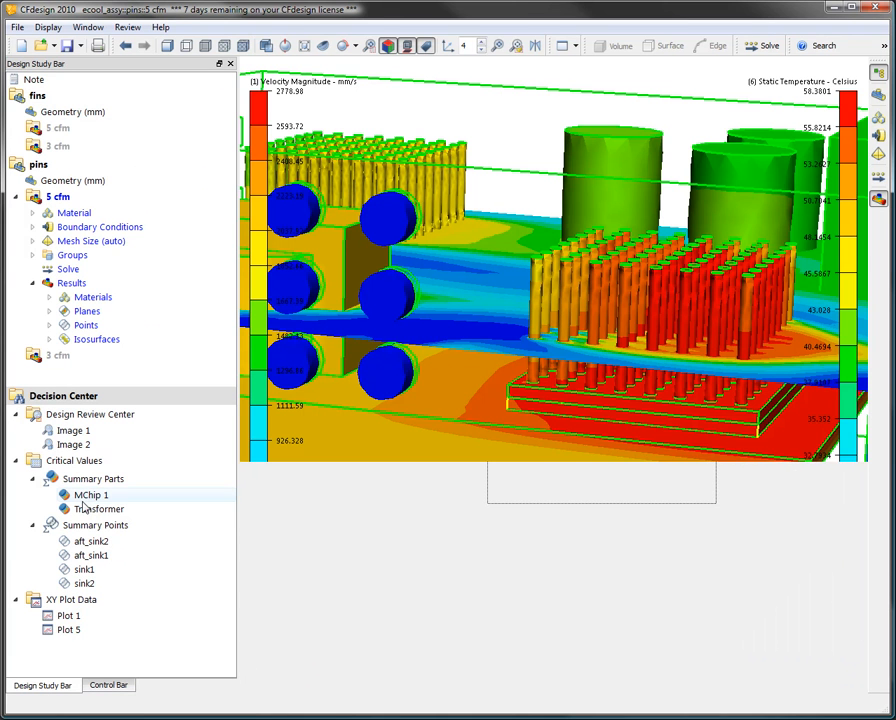
# Show MChip 1 critical temperature values and plot its max temperature bar chart across scenarios.
pyautogui.click(92, 496)
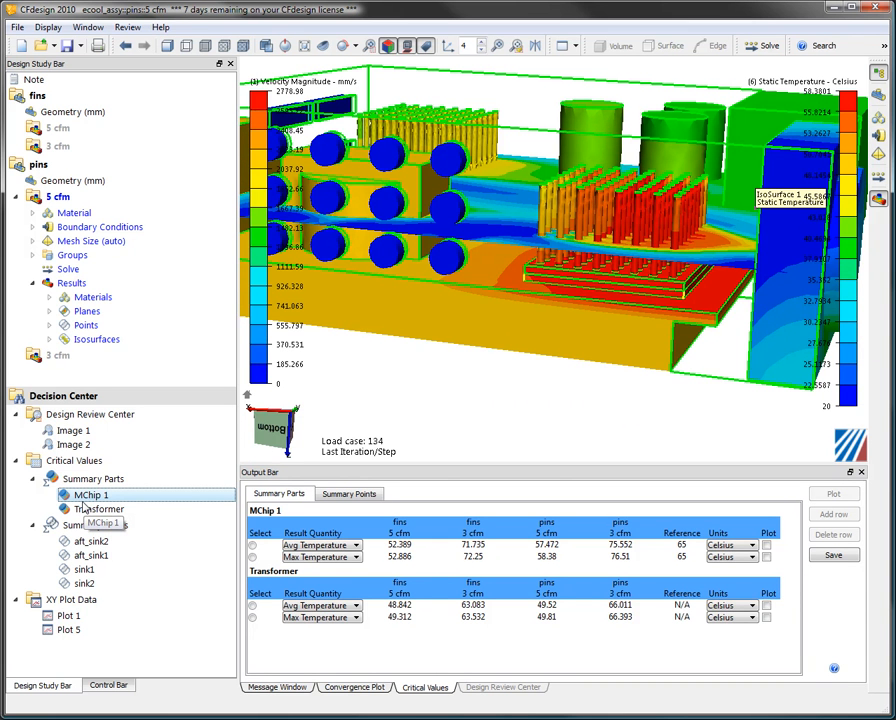
pyautogui.moveTo(420, 558)
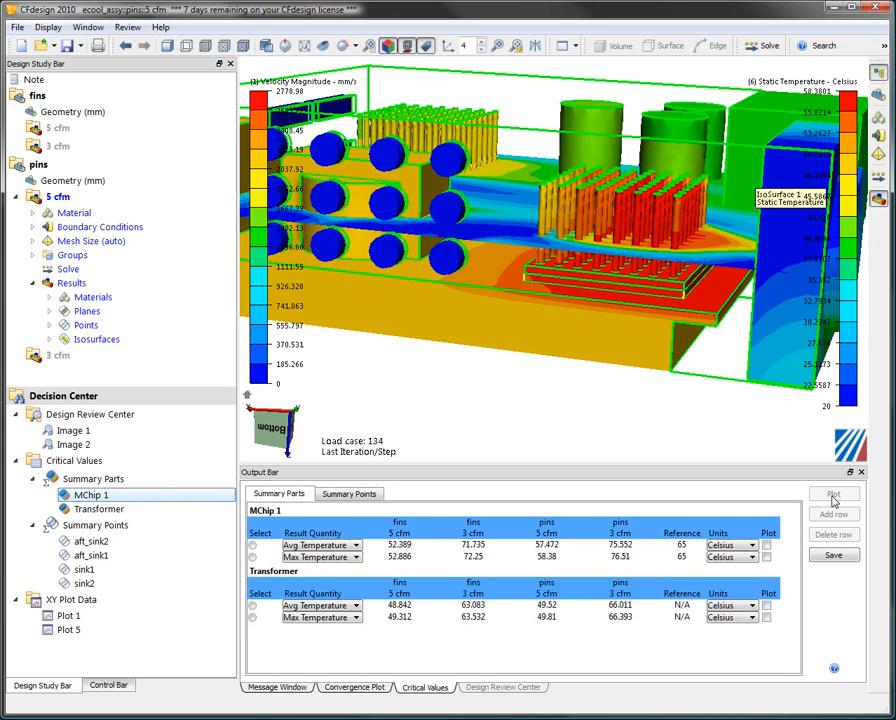
pyautogui.click(832, 492)
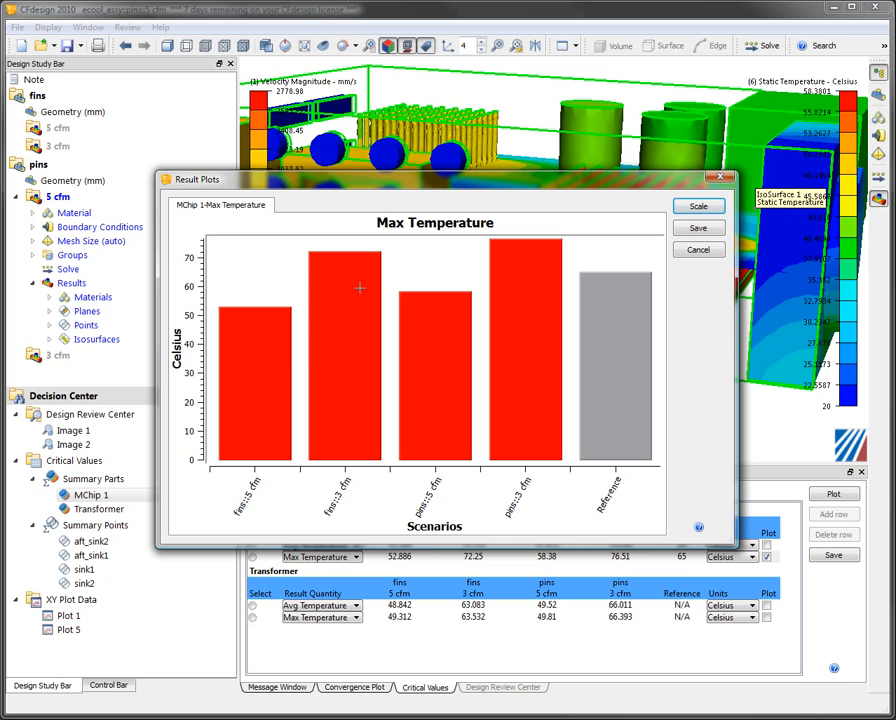
pyautogui.moveTo(300, 366)
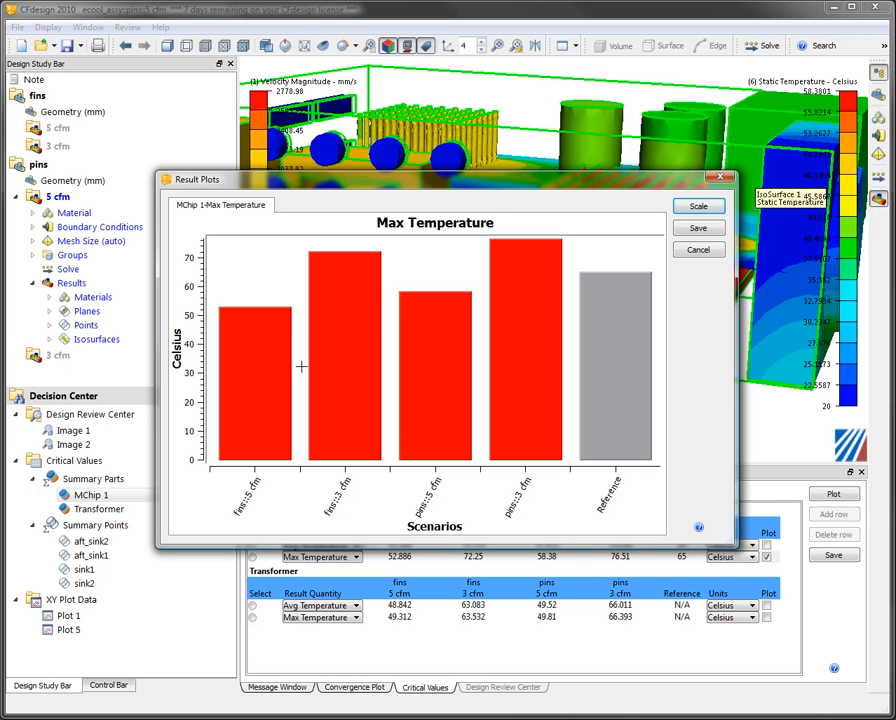
pyautogui.moveTo(372, 414)
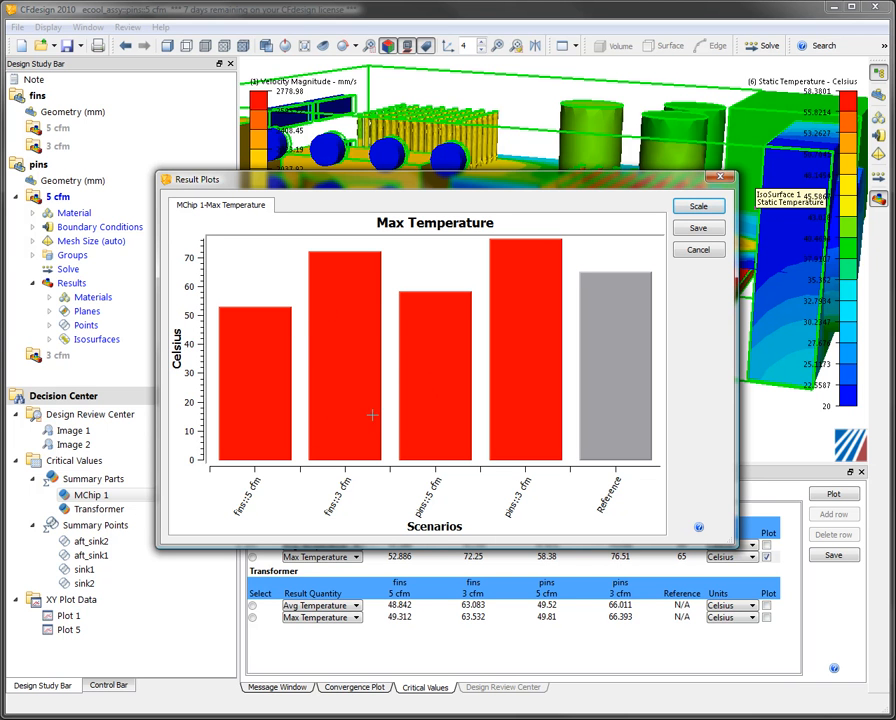
pyautogui.moveTo(544, 256)
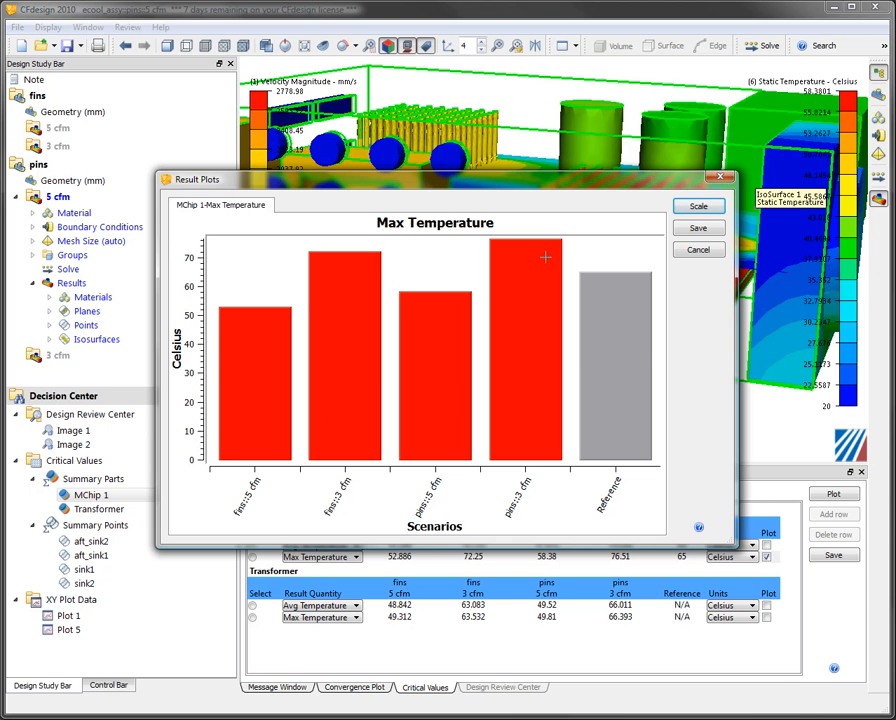
pyautogui.moveTo(384, 304)
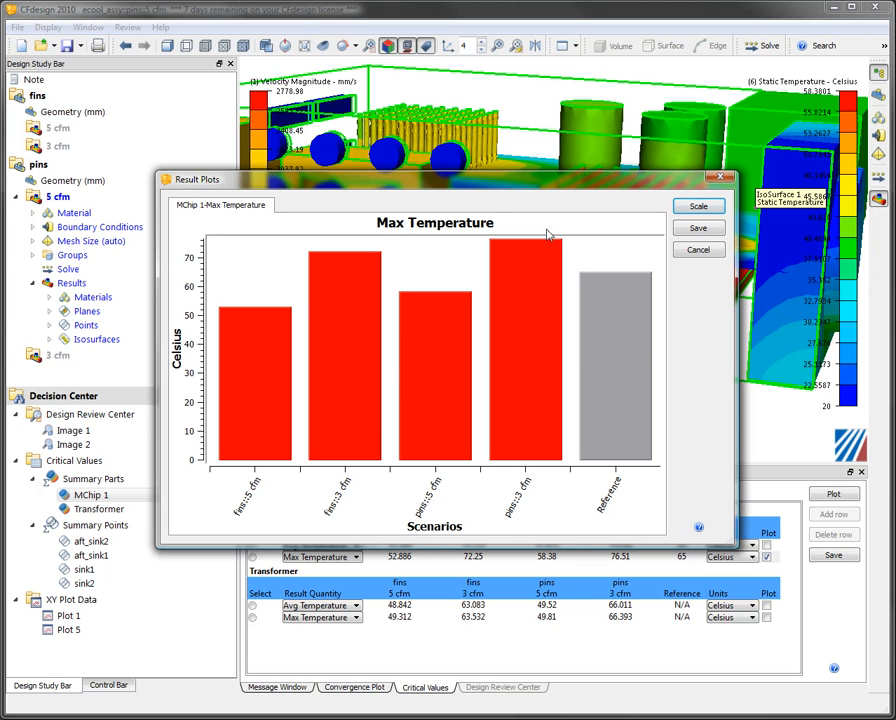
pyautogui.moveTo(344, 516)
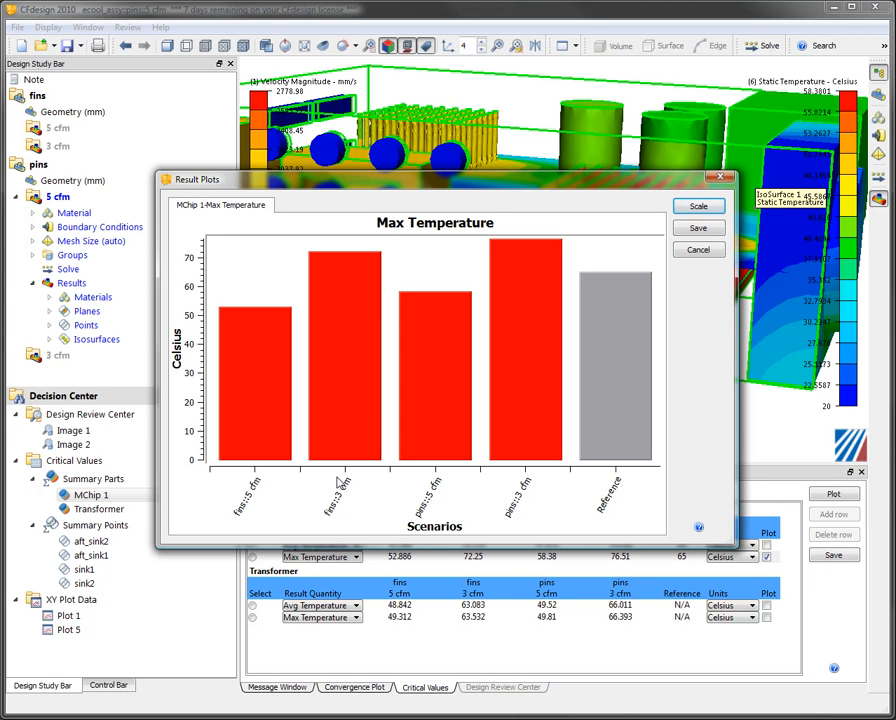
pyautogui.moveTo(716, 292)
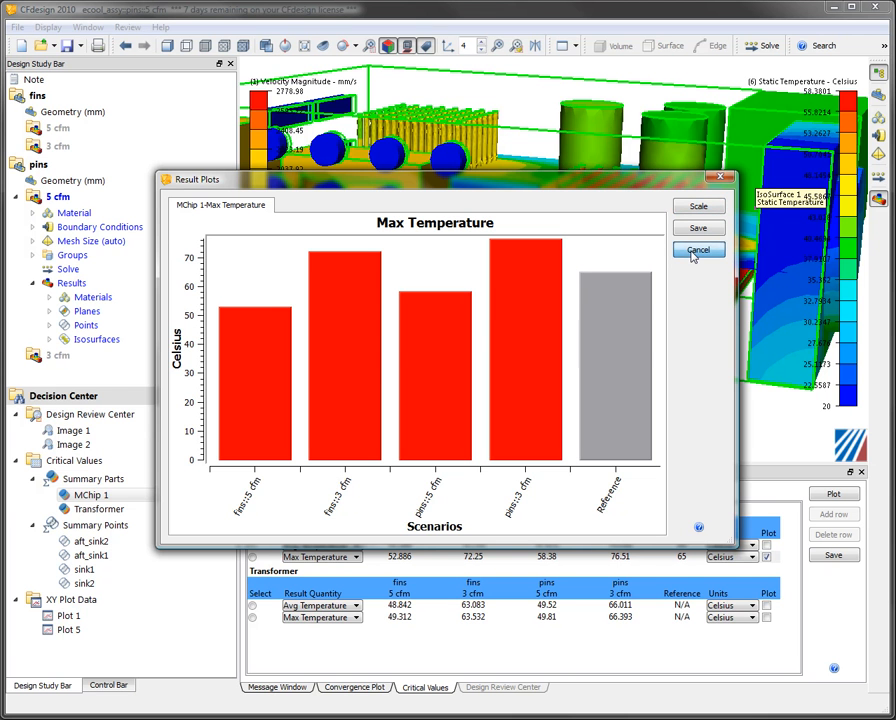
pyautogui.click(696, 250)
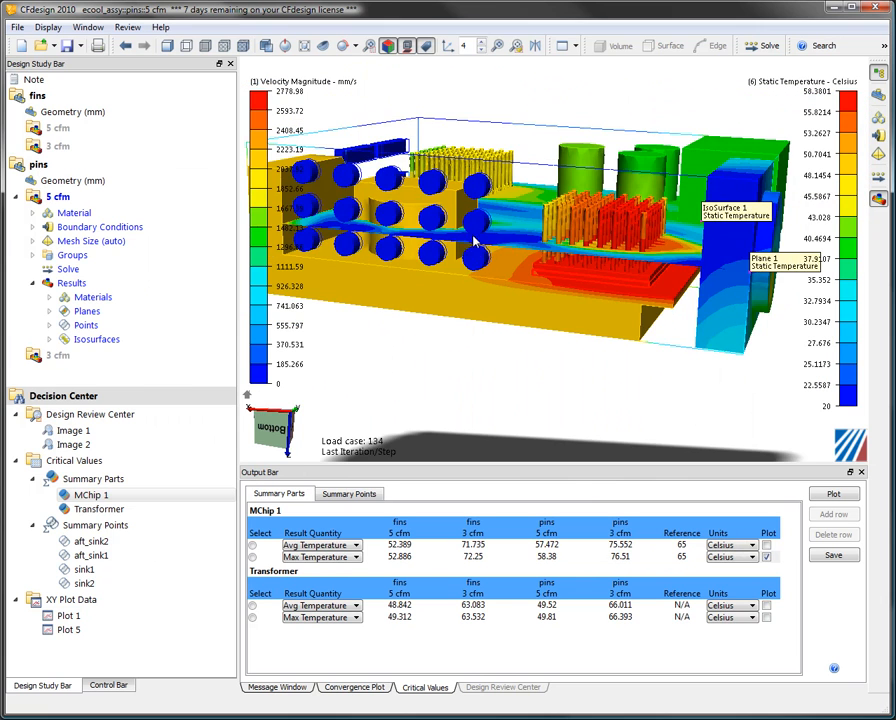
# Display the saved fins 5 cfm result image from the Design Review Center.
pyautogui.moveTo(480, 240); pyautogui.dragTo(776, 356)
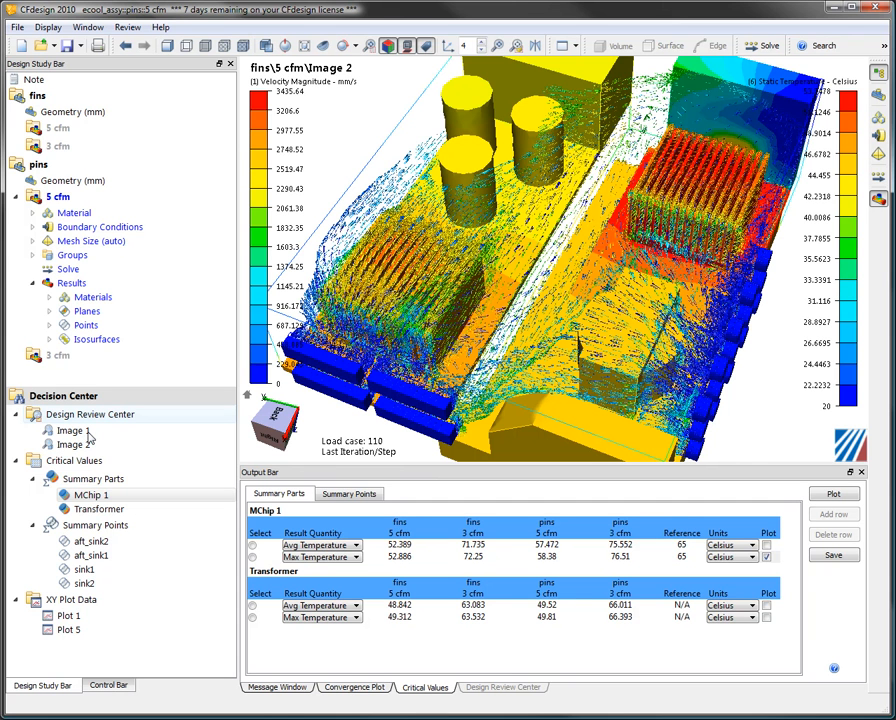
pyautogui.moveTo(90, 448)
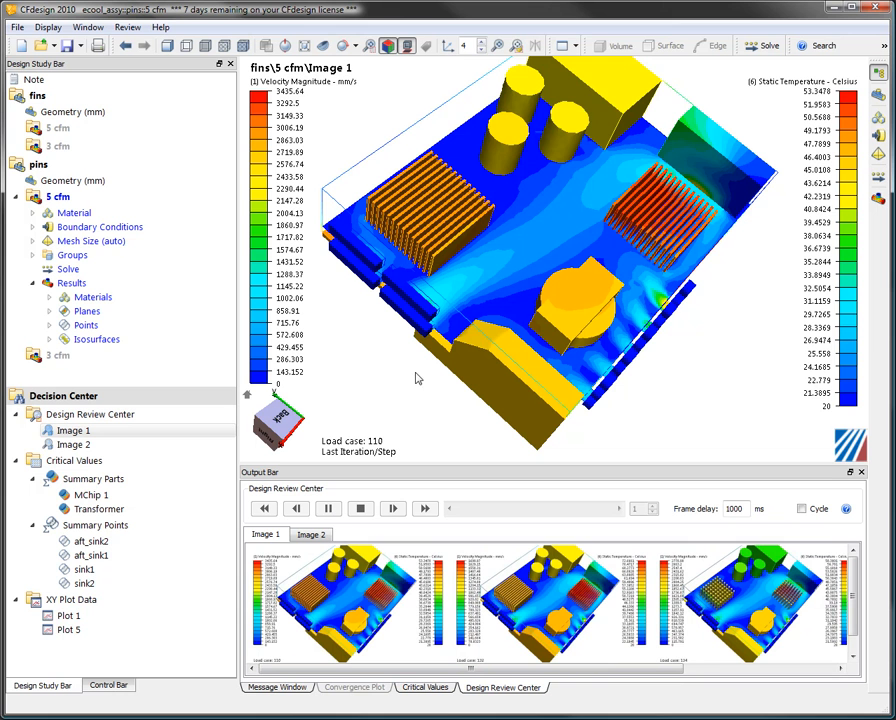
pyautogui.moveTo(532, 96)
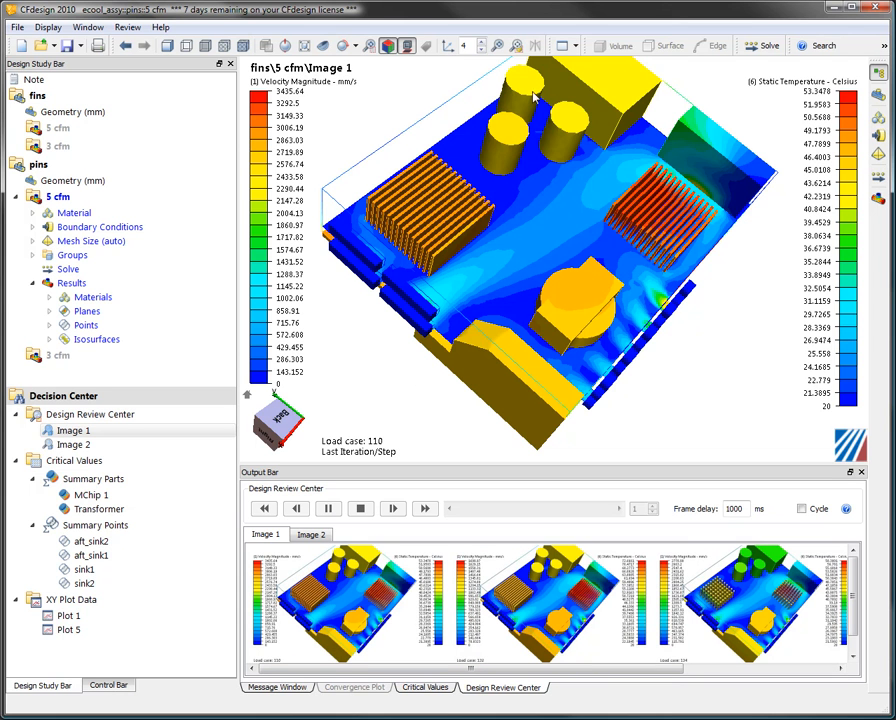
# Split the display vertically to show the two saved result images side by side.
pyautogui.click(566, 44)
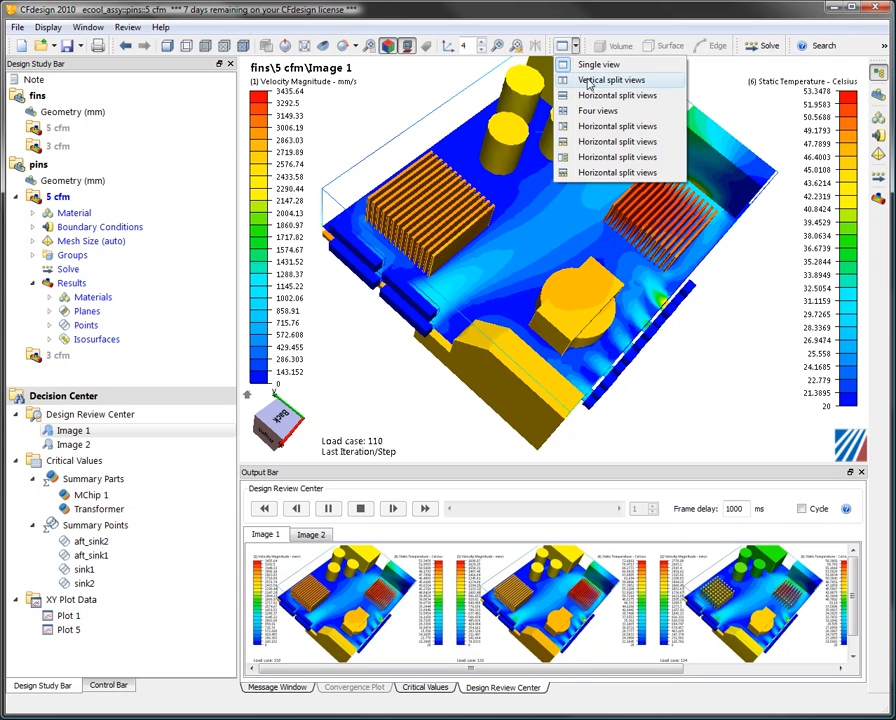
pyautogui.click(612, 80)
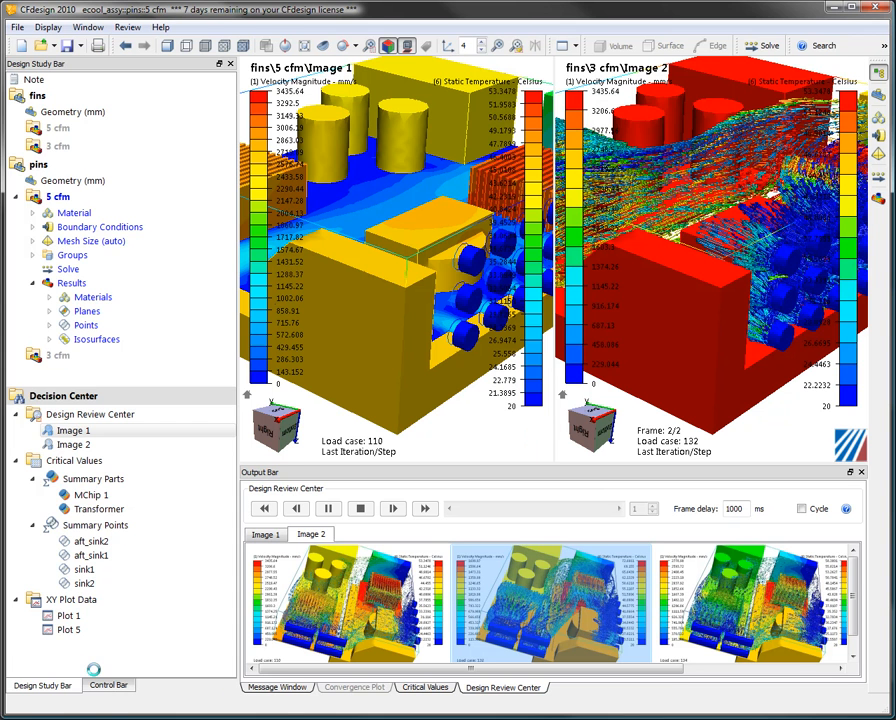
# Match the static temperature legend across both views at 0 to 76.5096 and return to the design study tree.
pyautogui.click(108, 684)
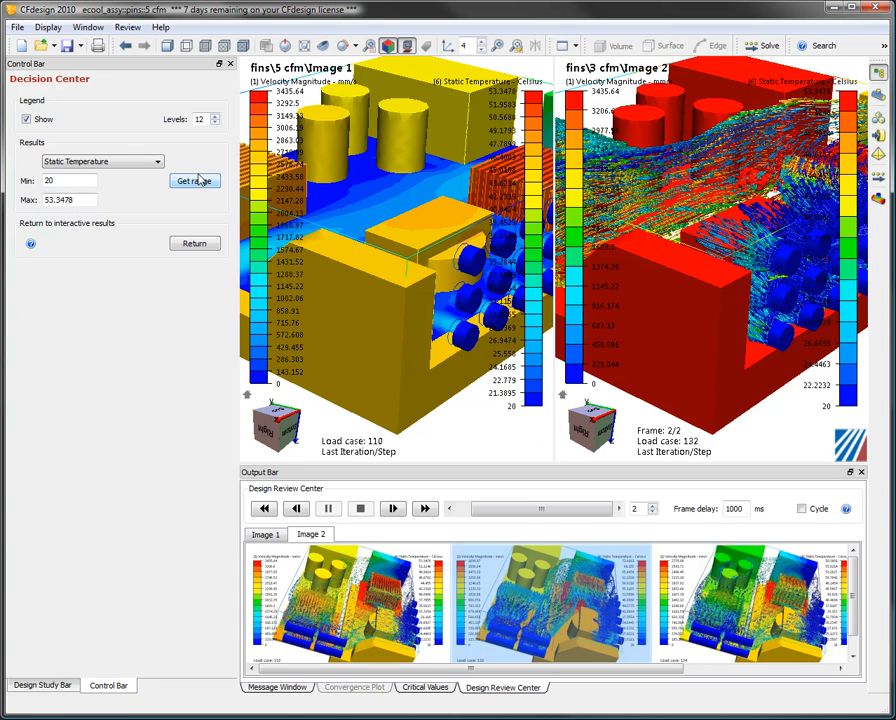
pyautogui.click(194, 180)
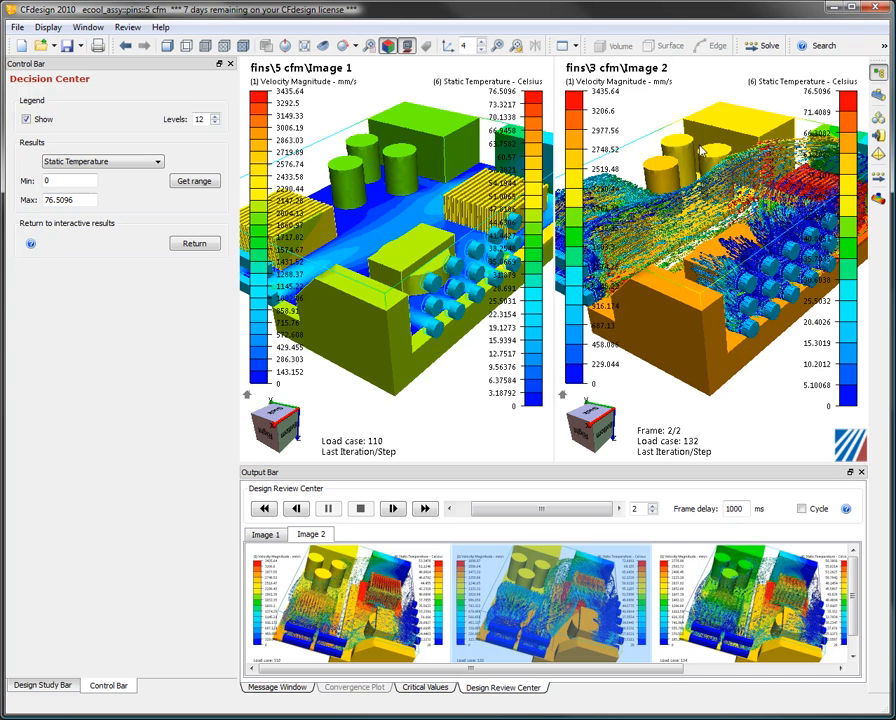
pyautogui.moveTo(700, 152)
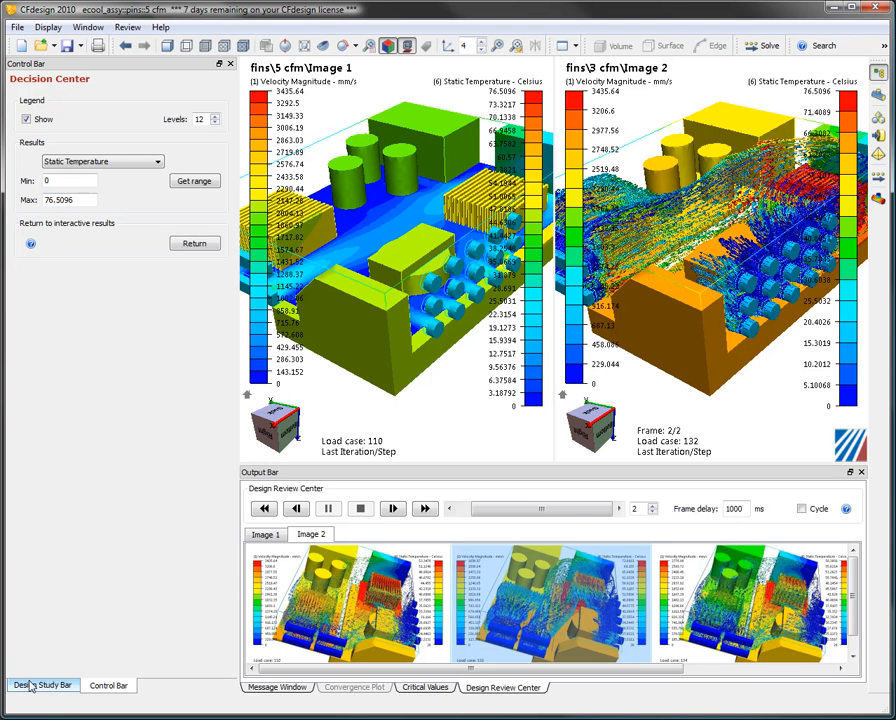
pyautogui.click(42, 684)
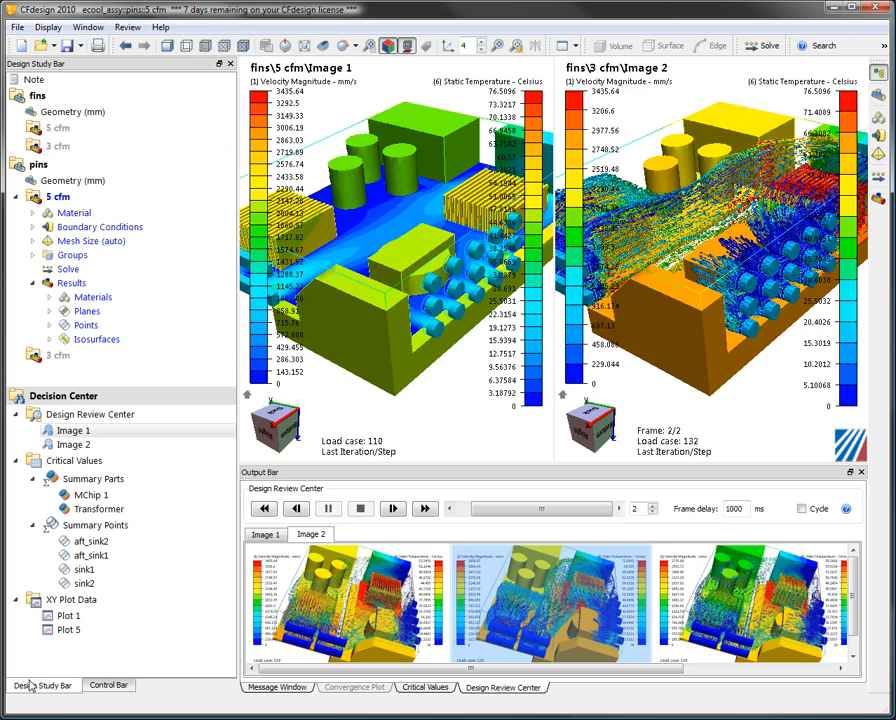